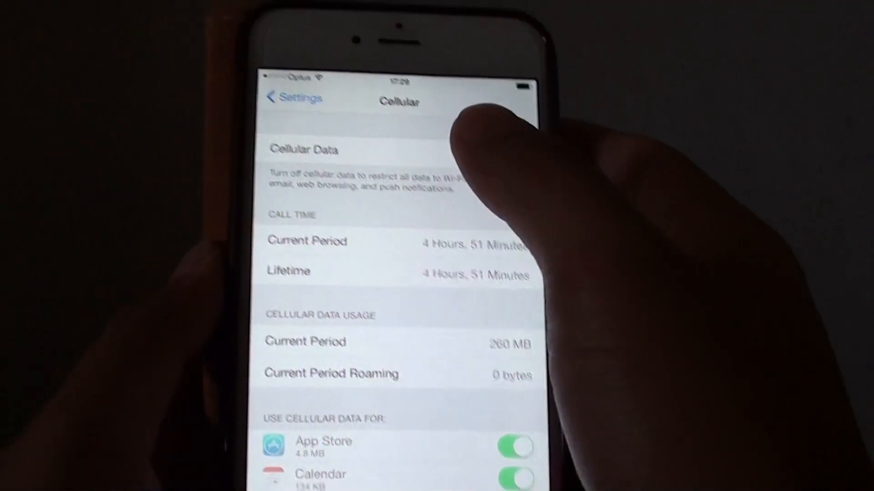
Turn on Cellular Data in the Cellular settings so 4G is enabled
left_click(286, 97)
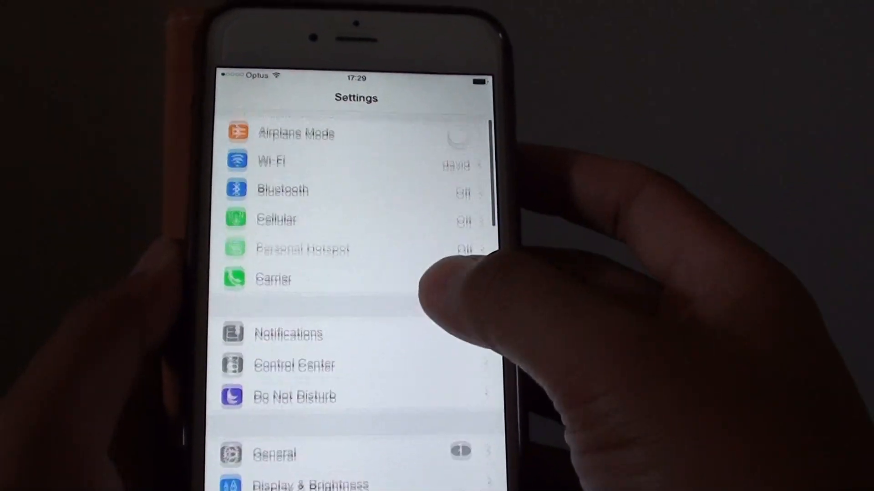
left_click(278, 218)
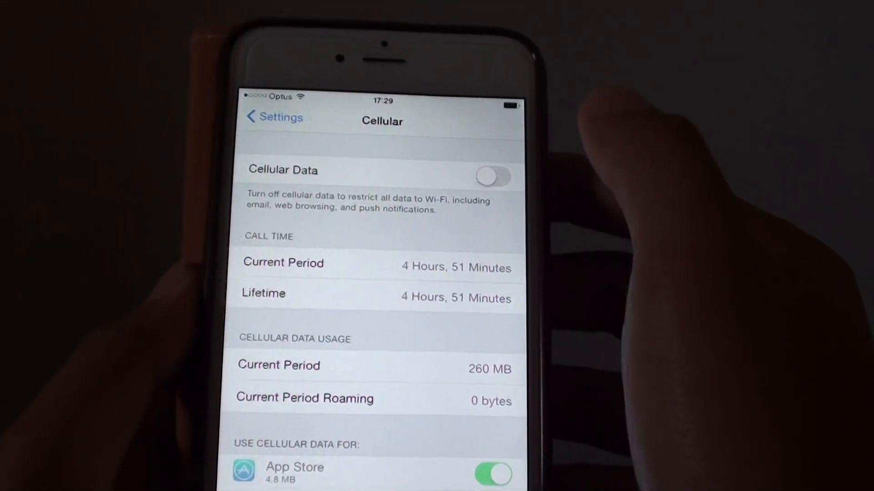
left_click(493, 177)
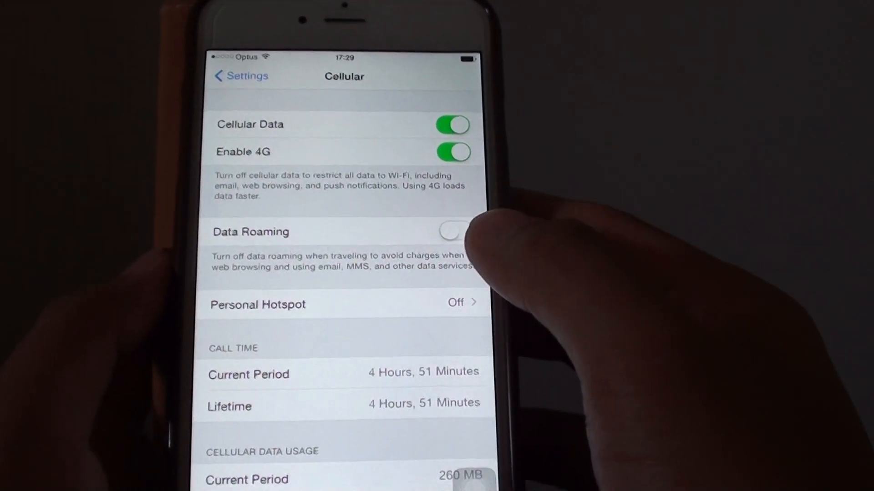
Go to the Personal Hotspot page from the Cellular screen
left_click(257, 305)
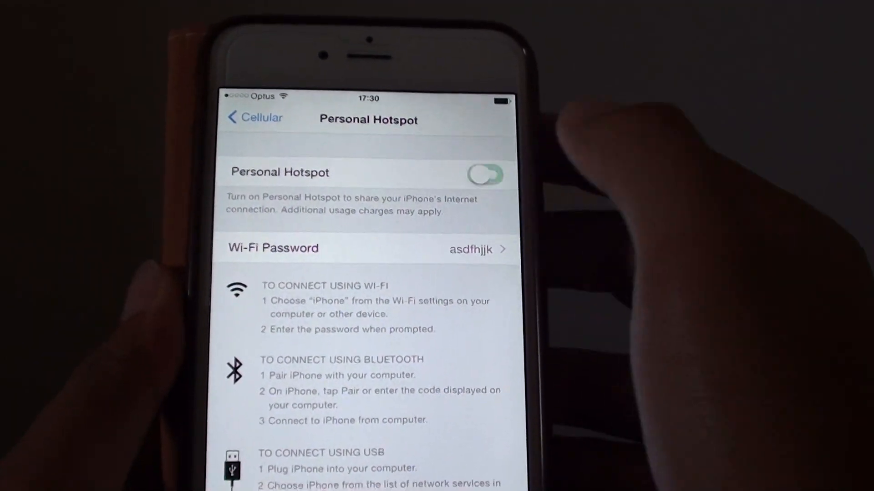